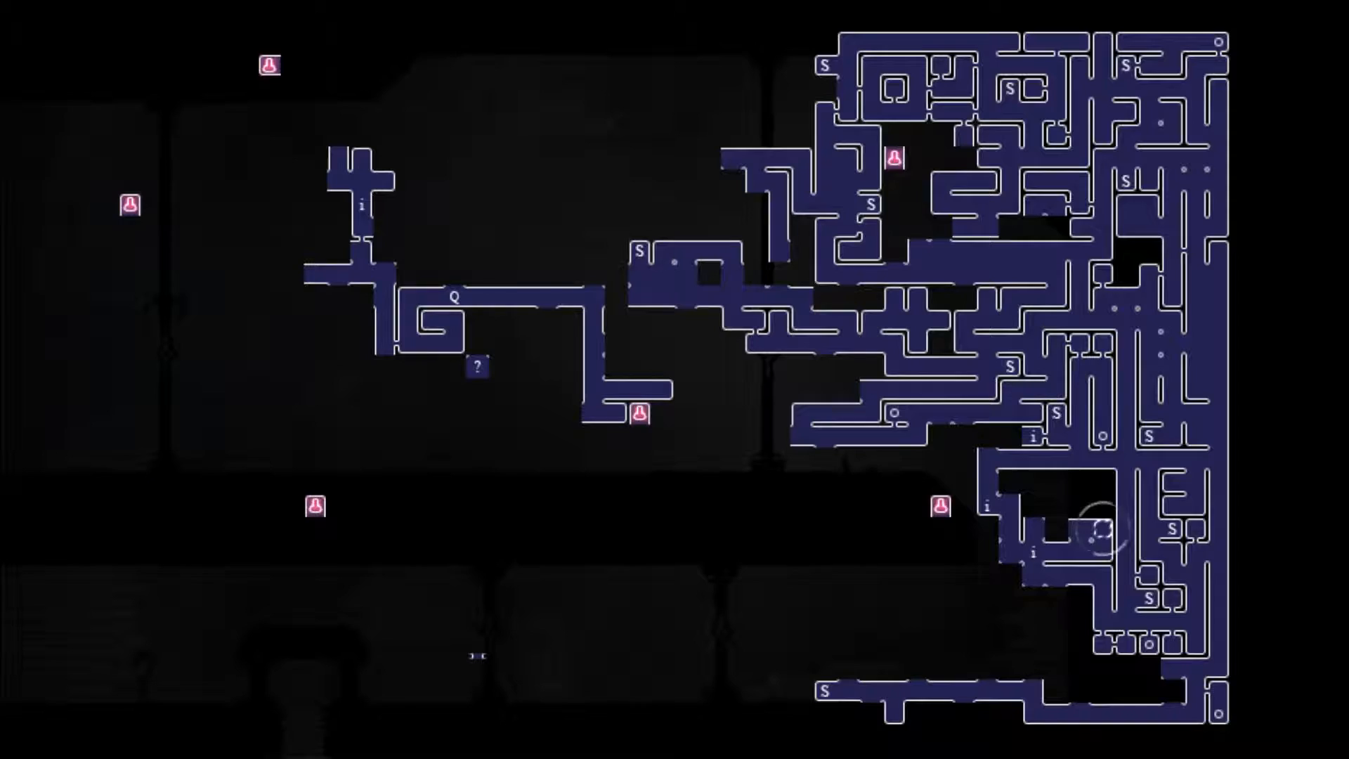
Bring up the map of explored corridors with its save points and markers.
{"action": "key", "text": "Escape"}
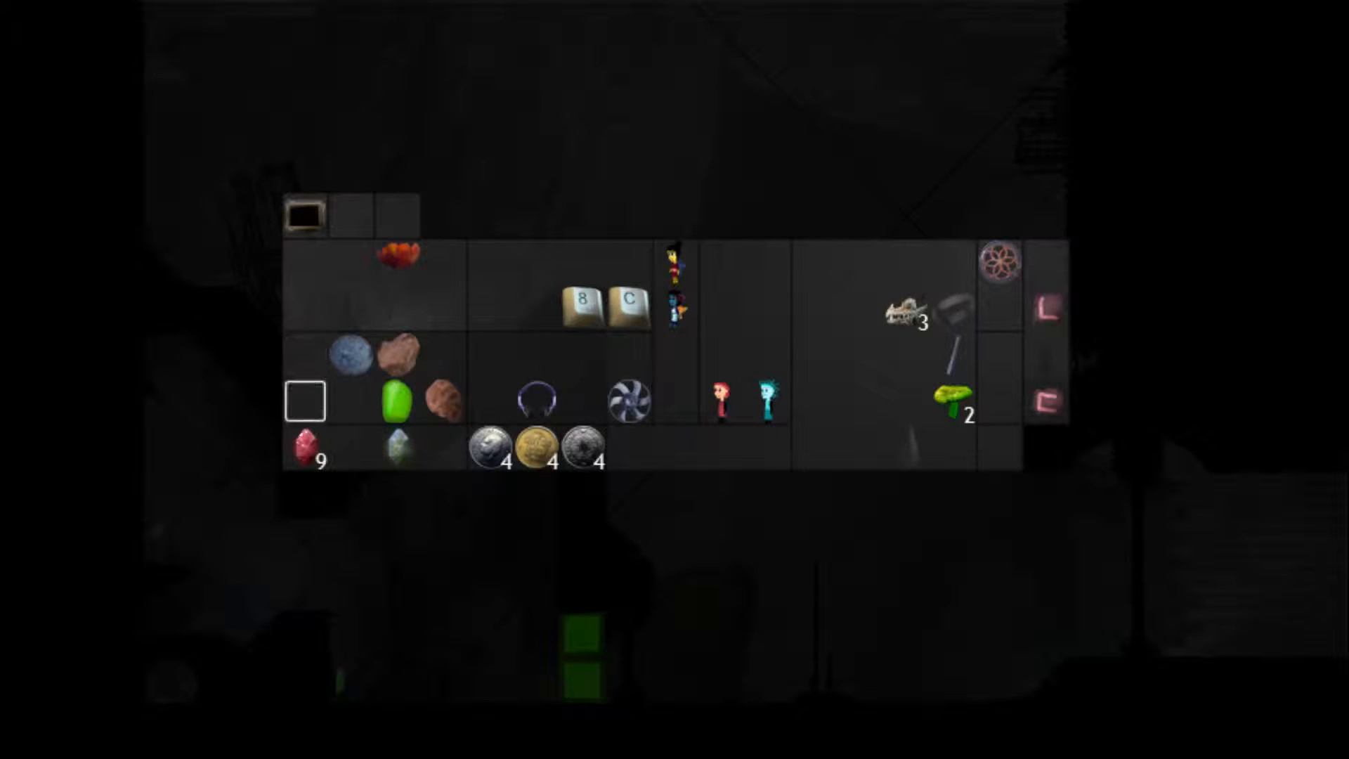
Read the Silver Dimension Crystal's description, then the Red Dimension Crystal's, in the inventory.
{"action": "left_click", "coordinate": [397, 448]}
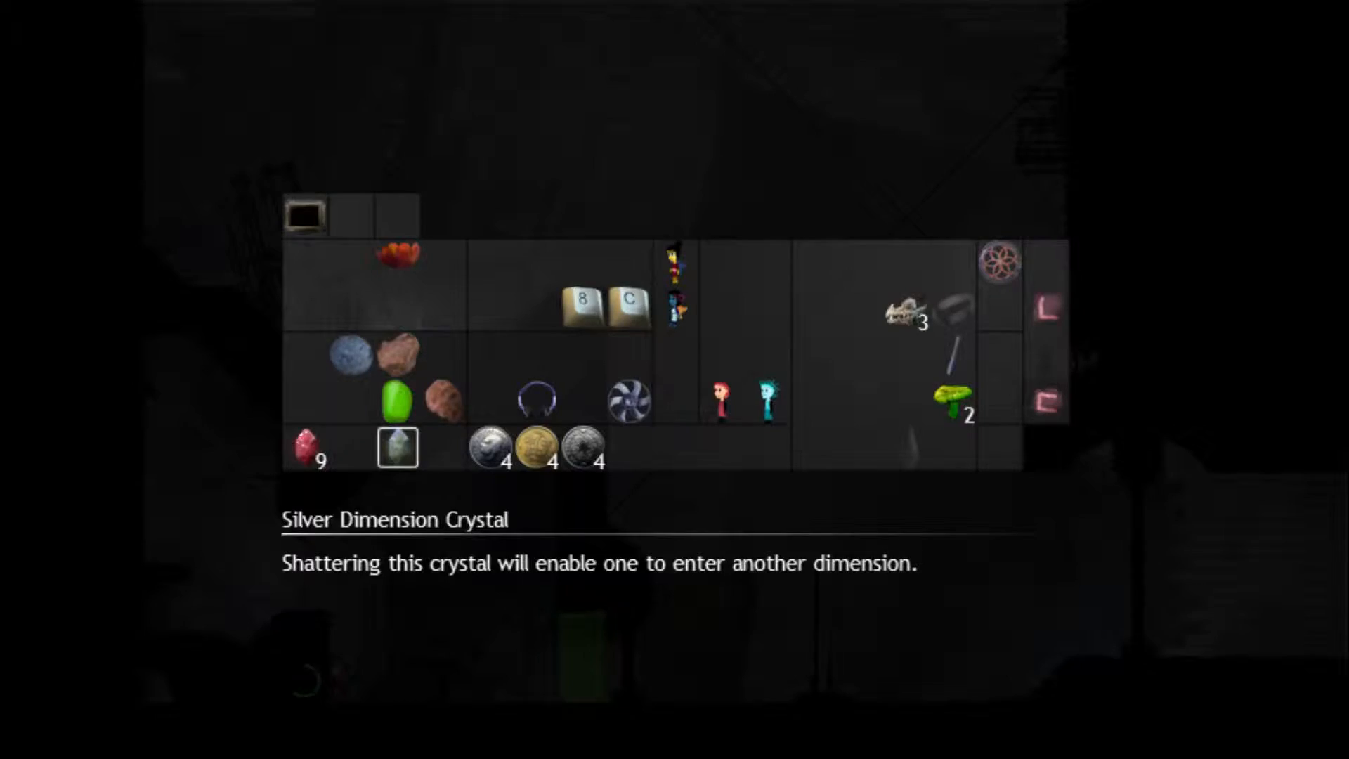
{"action": "left_click", "coordinate": [312, 450]}
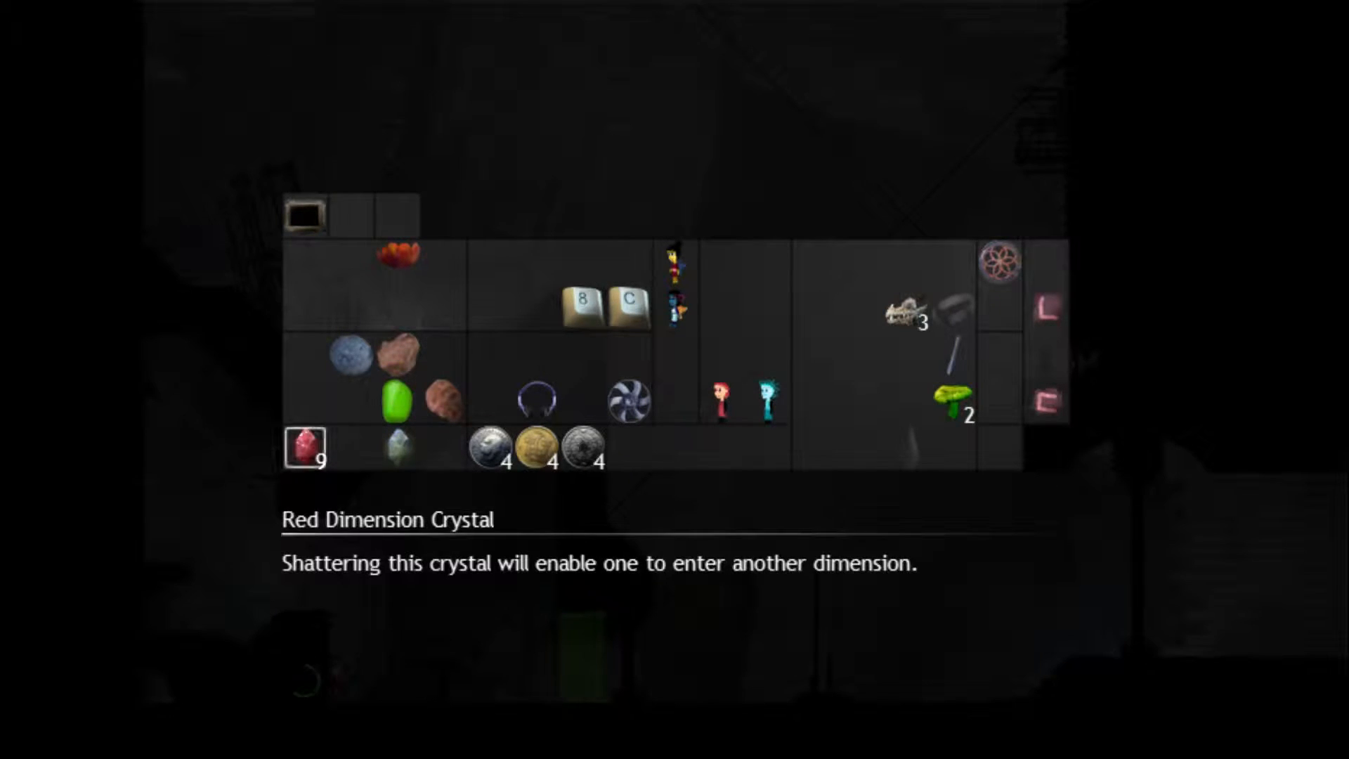
{"action": "left_click", "coordinate": [397, 447]}
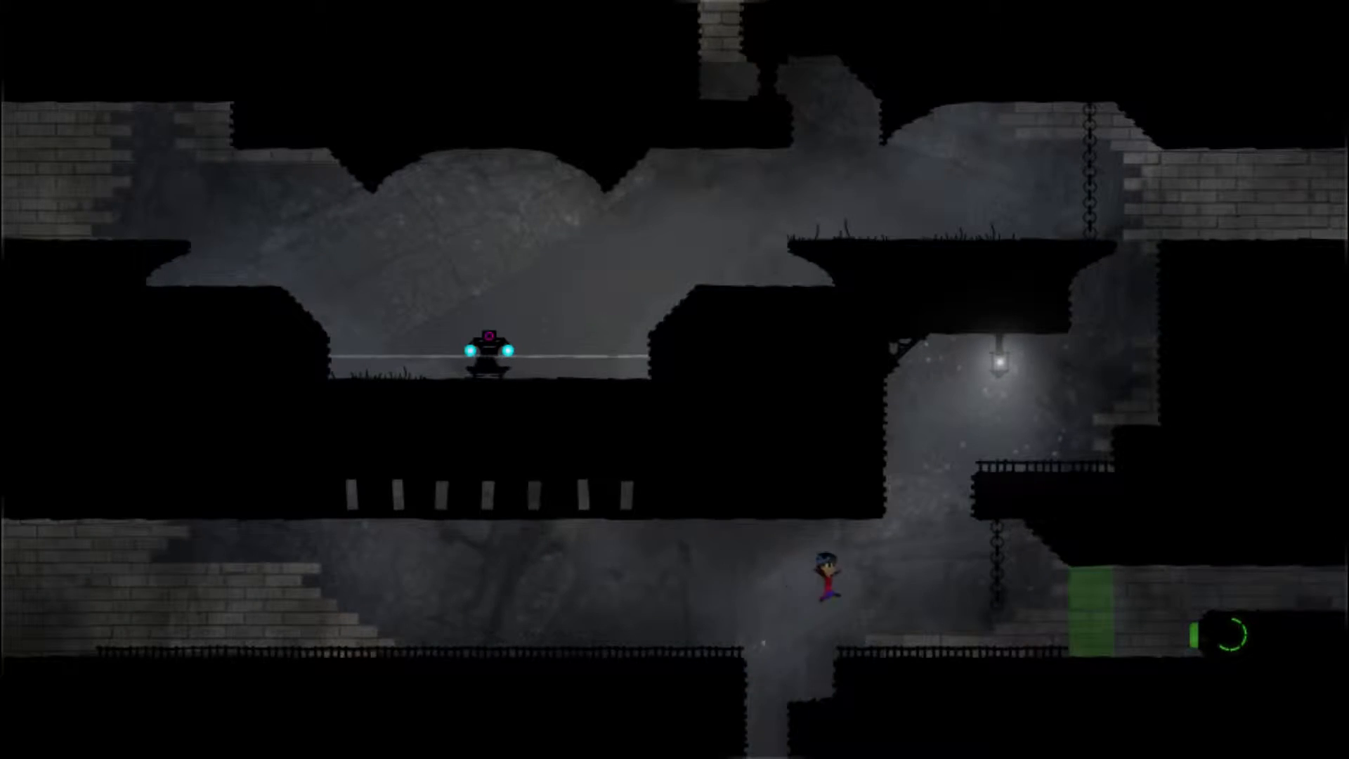
Continue moving the character onward through the dark brick caverns.
{"action": "key", "text": "m"}
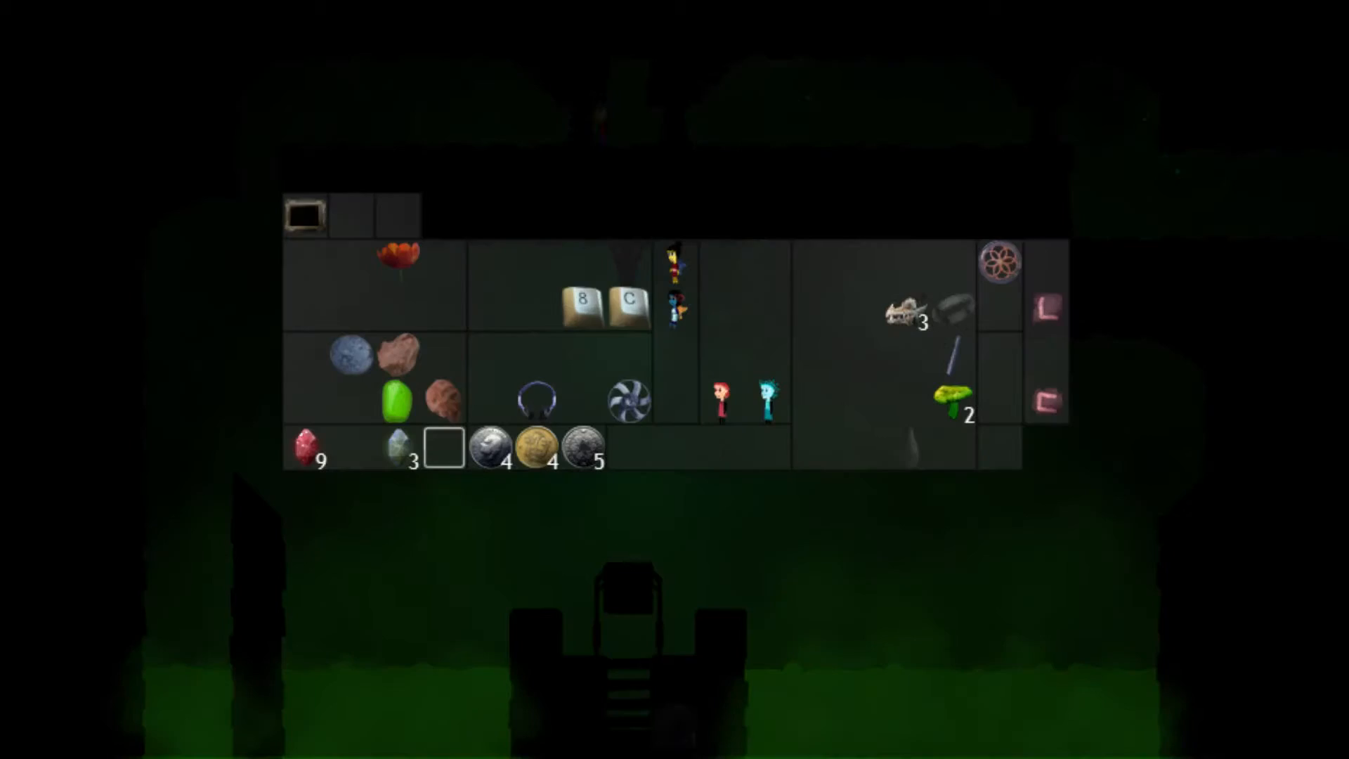
Review the collected gems, coins and the B and C glyph keys in the inventory.
{"action": "left_click", "coordinate": [544, 449]}
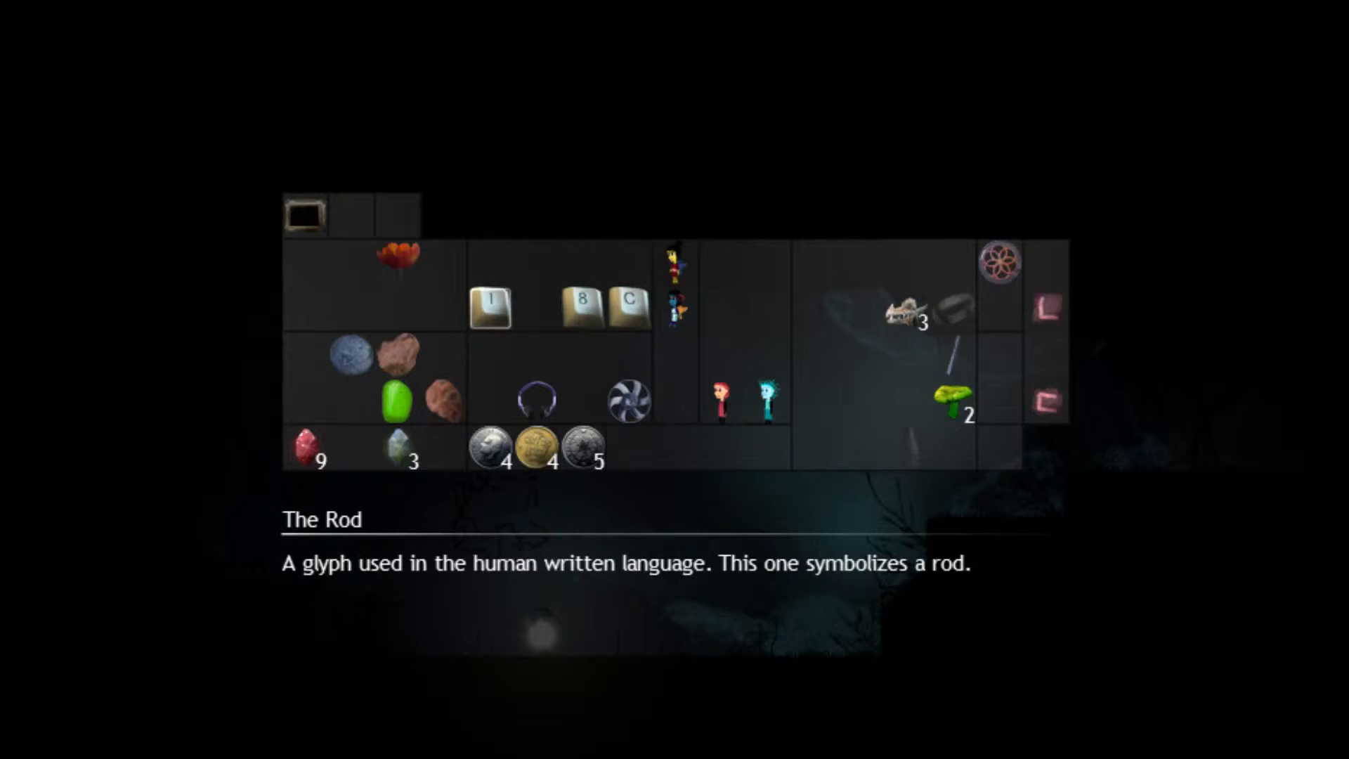
Read The Rod glyph's description, then close the inventory to return to the underwater cave.
{"action": "left_click", "coordinate": [490, 306]}
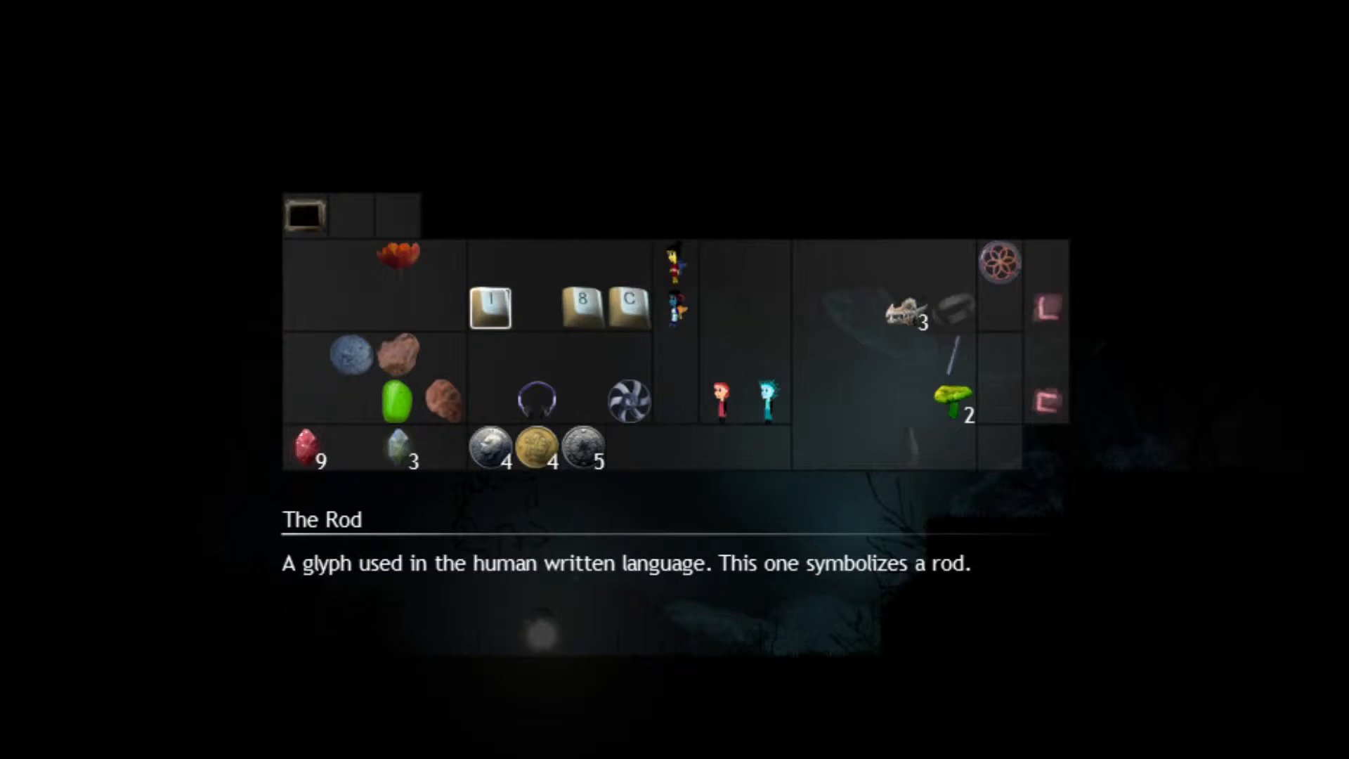
{"action": "key", "text": "escape"}
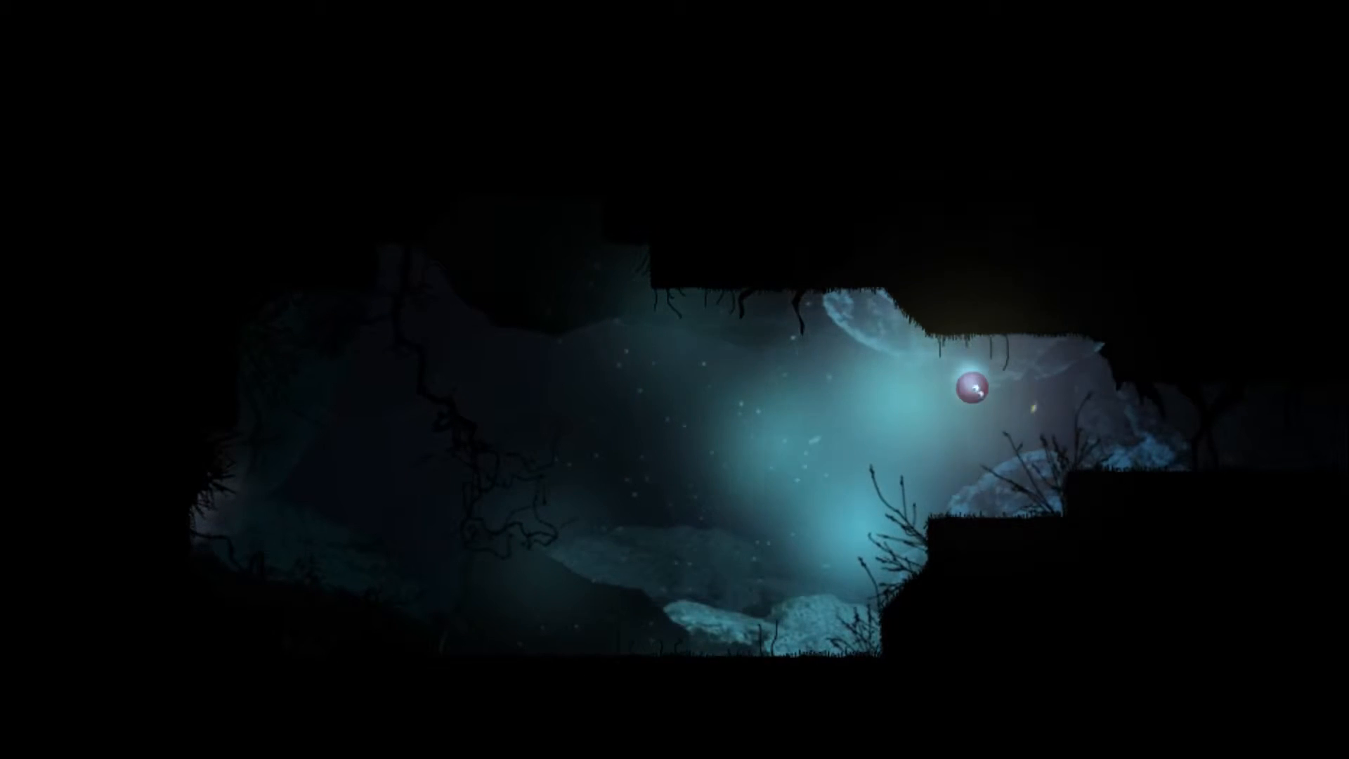